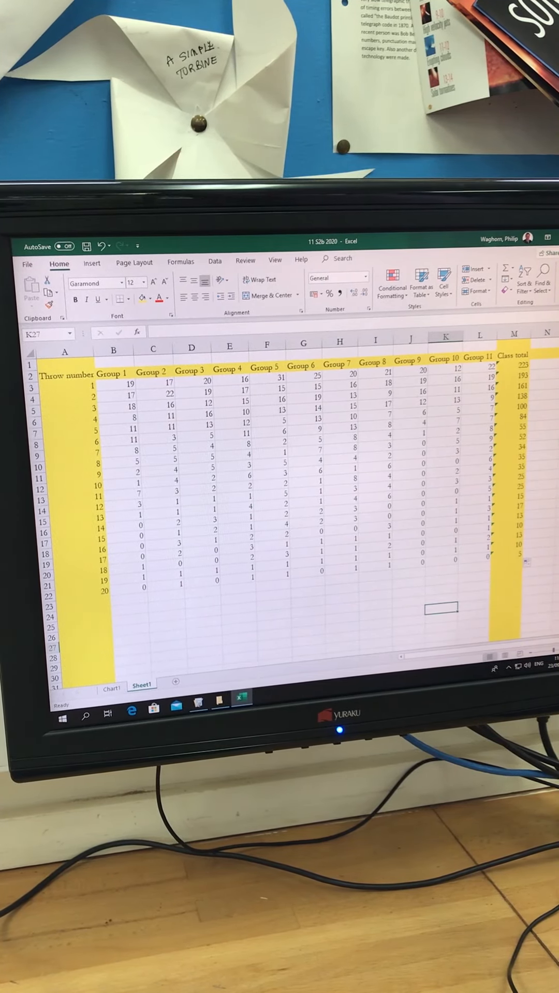
Display the Chart1 sheet with the 'Dice decay model' scatter chart of black dice remaining
click(111, 684)
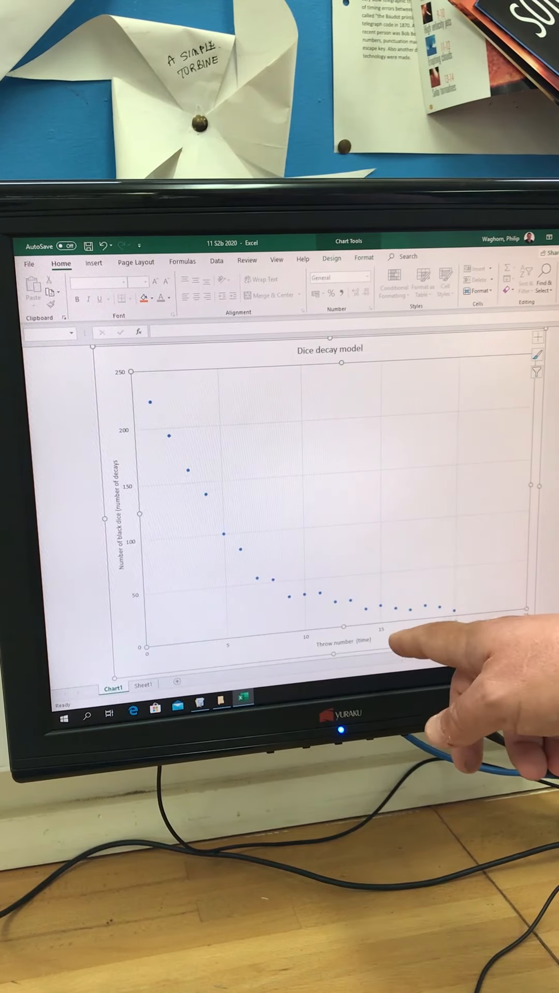
mouse_move(412, 621)
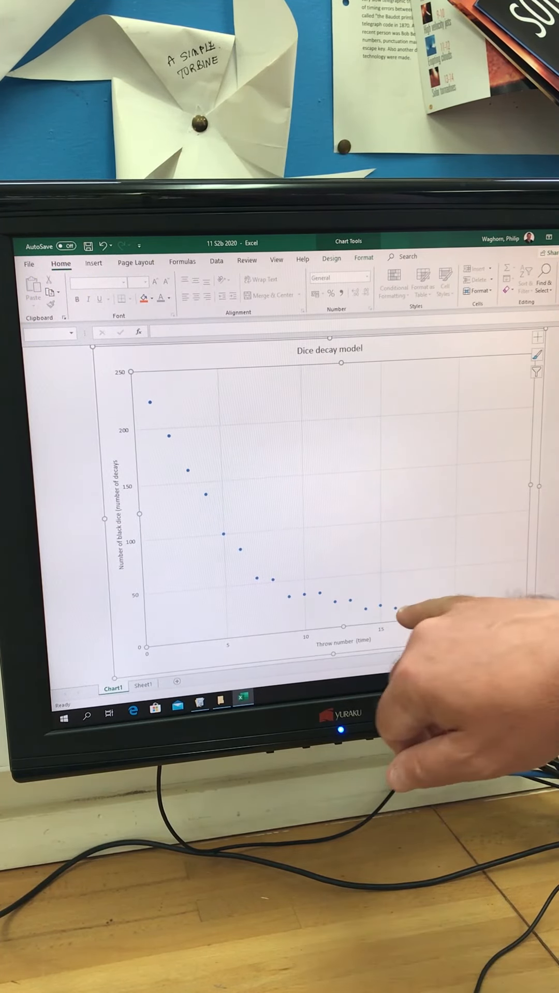